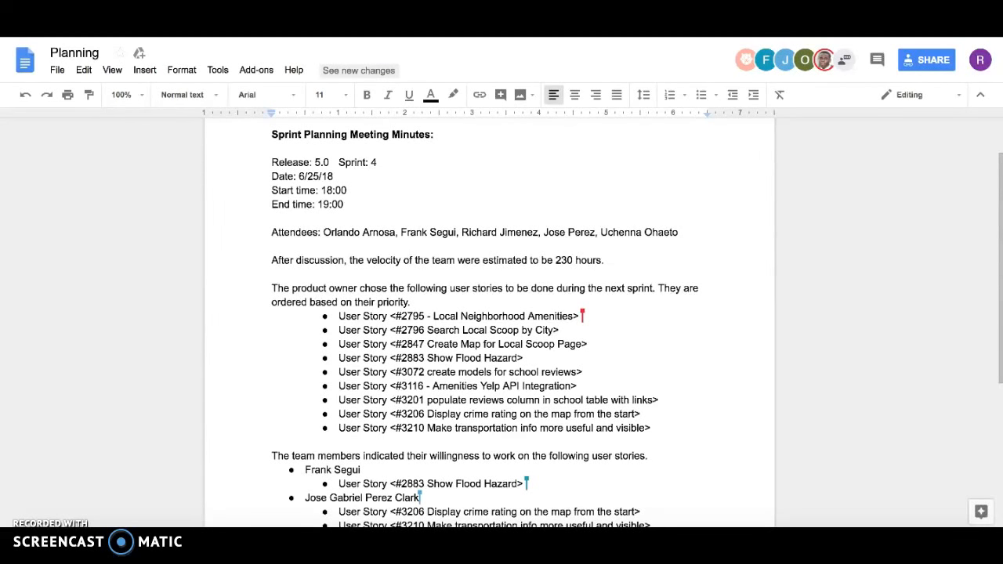
scroll("down", 3)
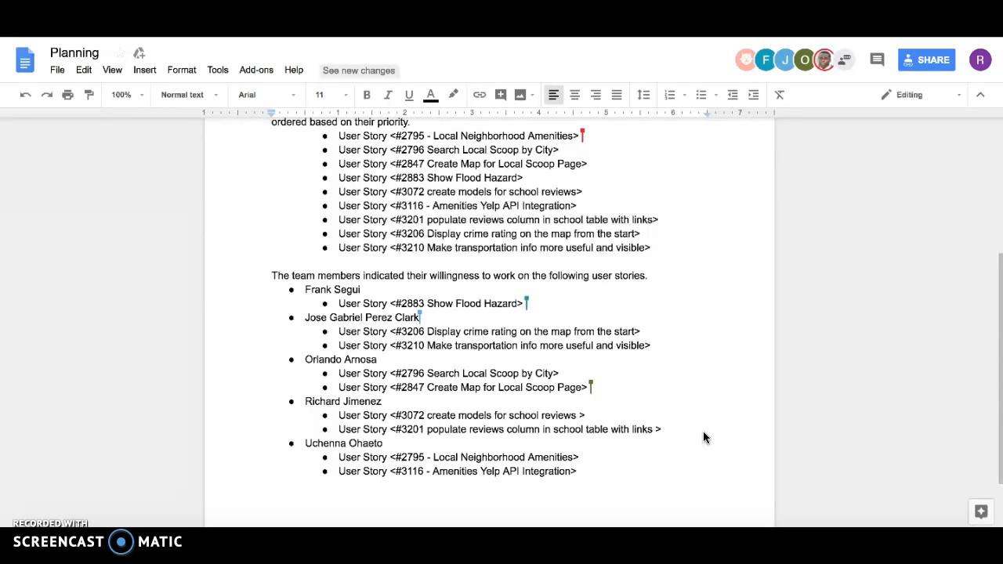
mouse_move(790, 339)
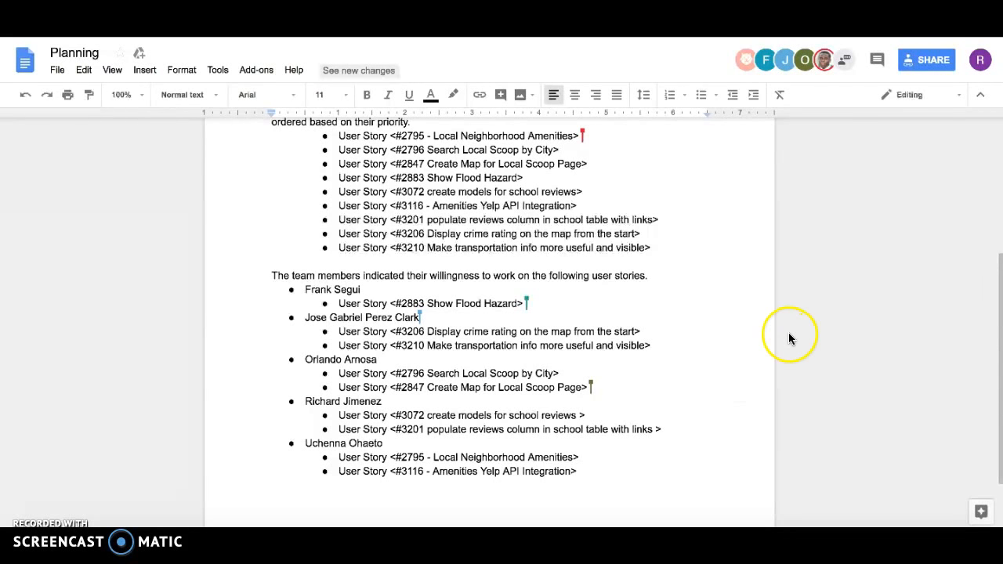
mouse_move(790, 338)
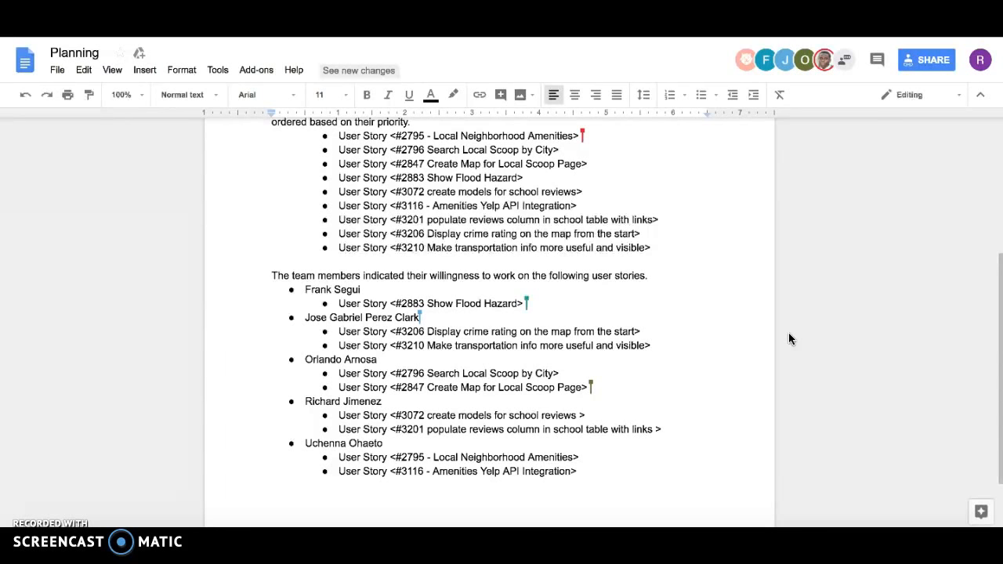
scroll("down", 3)
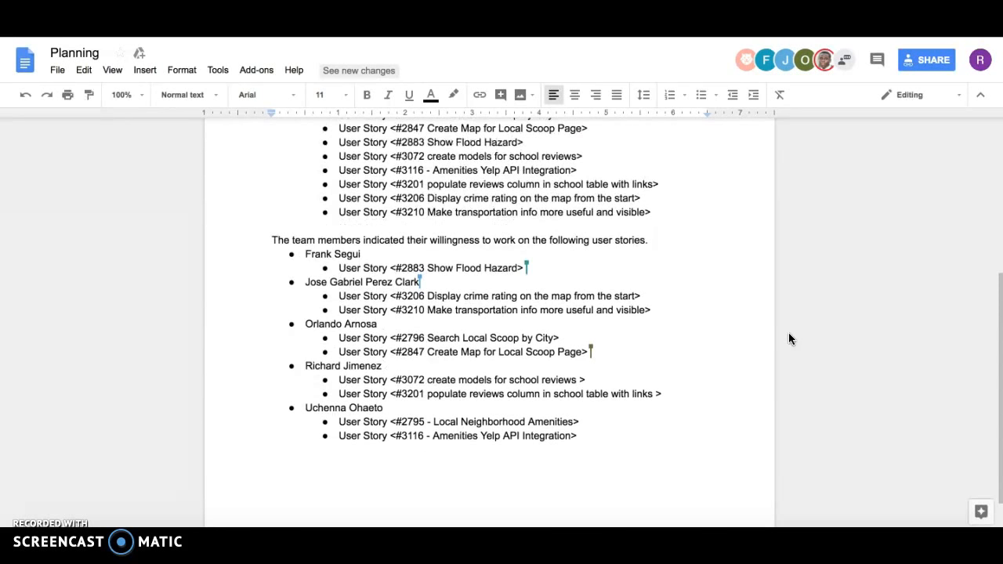